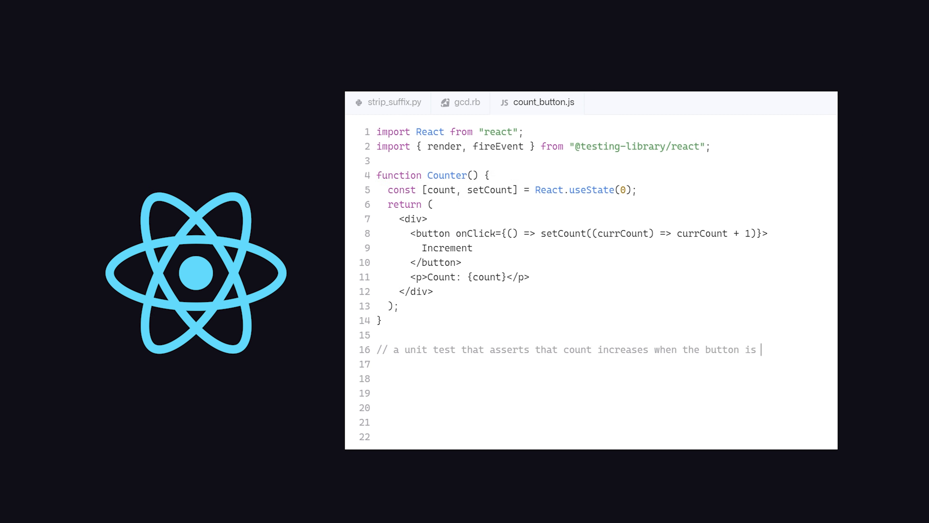
Write the test comment and it("increments count") line, then browse the previous Copilot completion for max_sum_slice.
text(clicked)
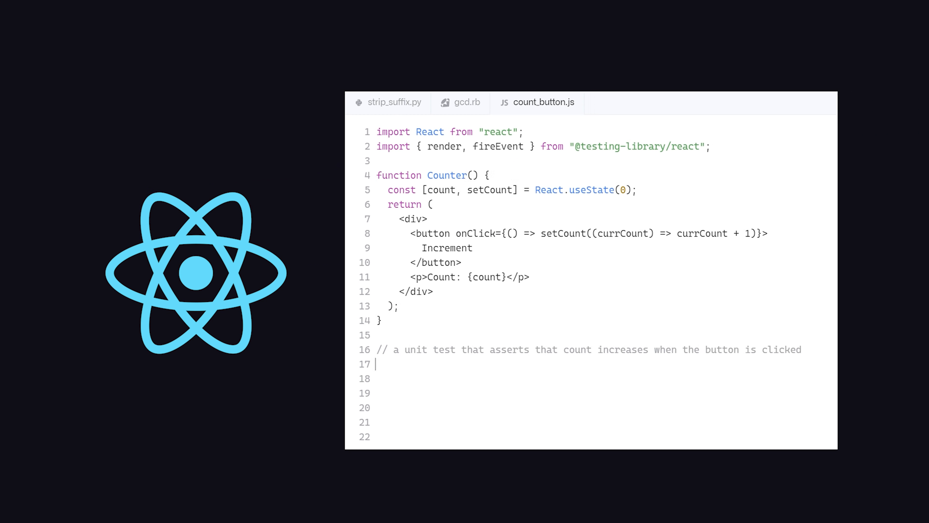
text(it("increments count", () => {)
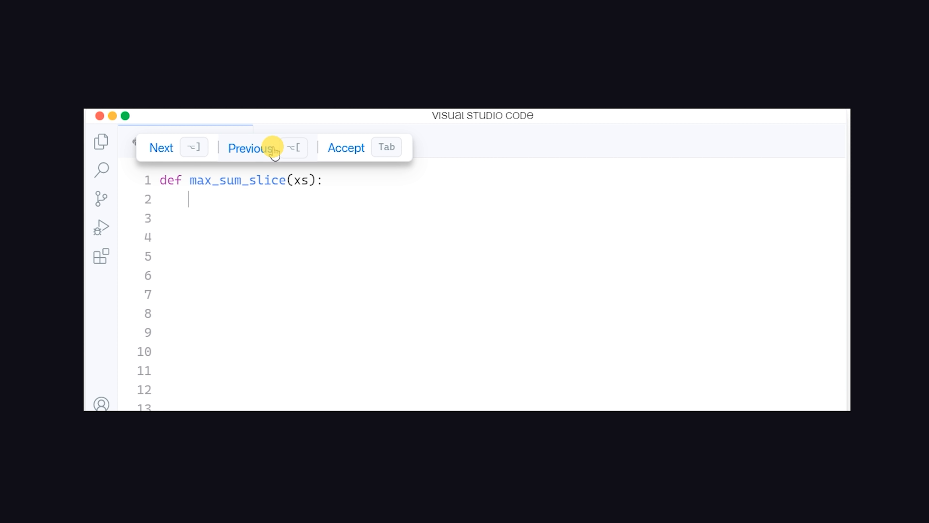
click(162, 148)
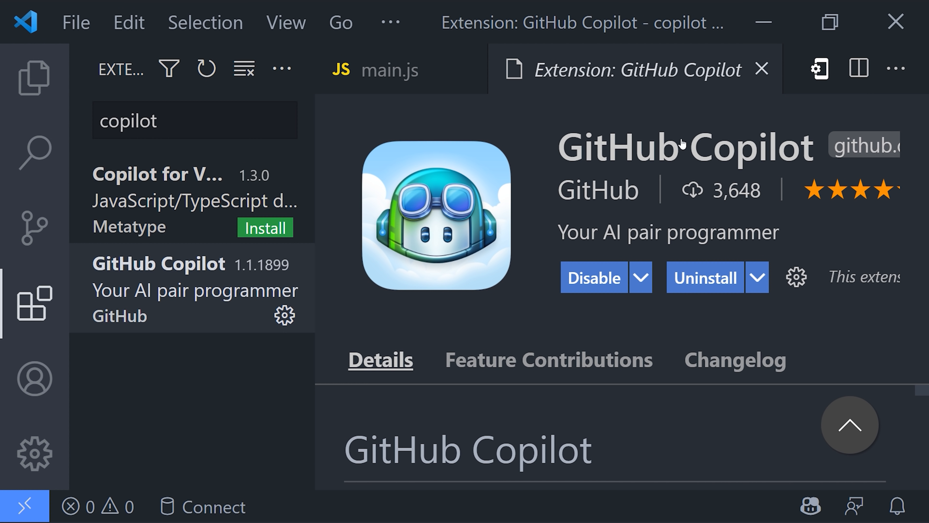
mouse_move(465, 206)
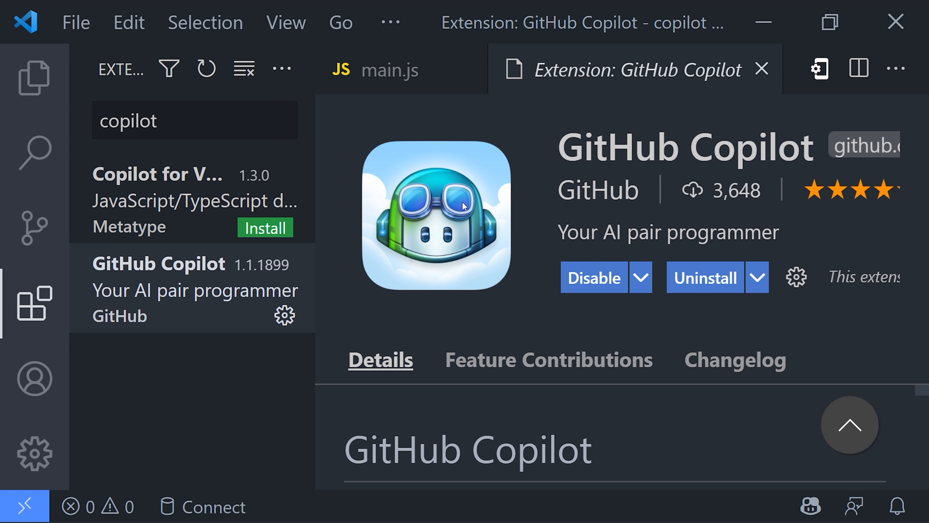
mouse_move(757, 152)
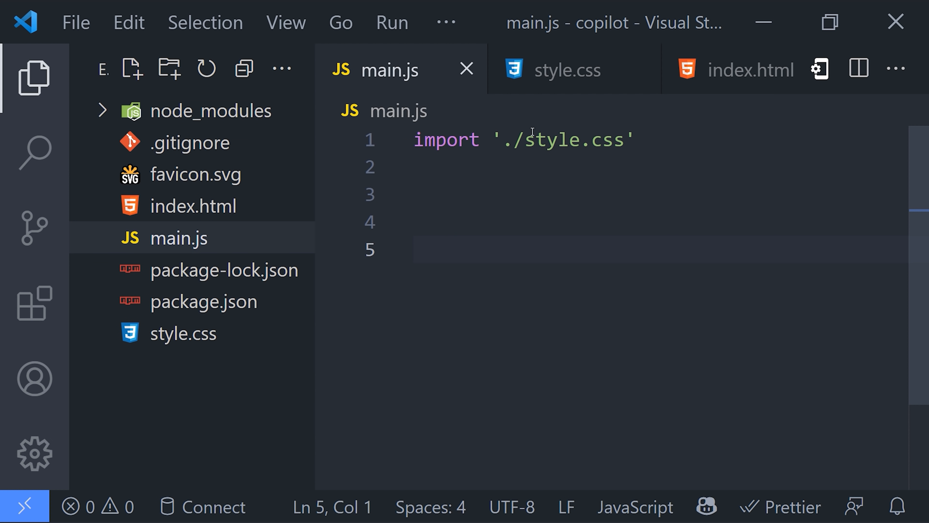
Place the cursor in main.js below the style.css import to start writing code.
click(753, 69)
text(function inter)
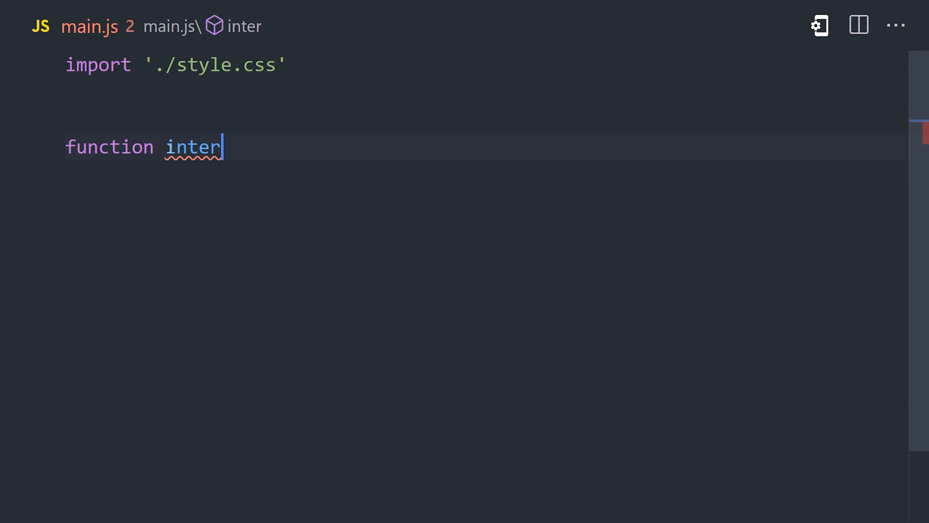
Complete the intersectionOfArrays(arr1, arr2) function from Copilot's suggested name and body.
text(section)
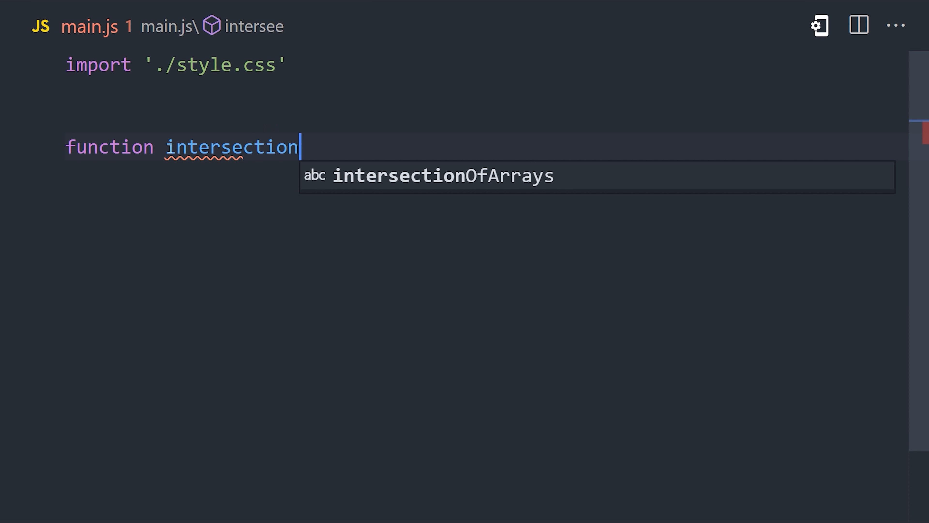
key(Tab)
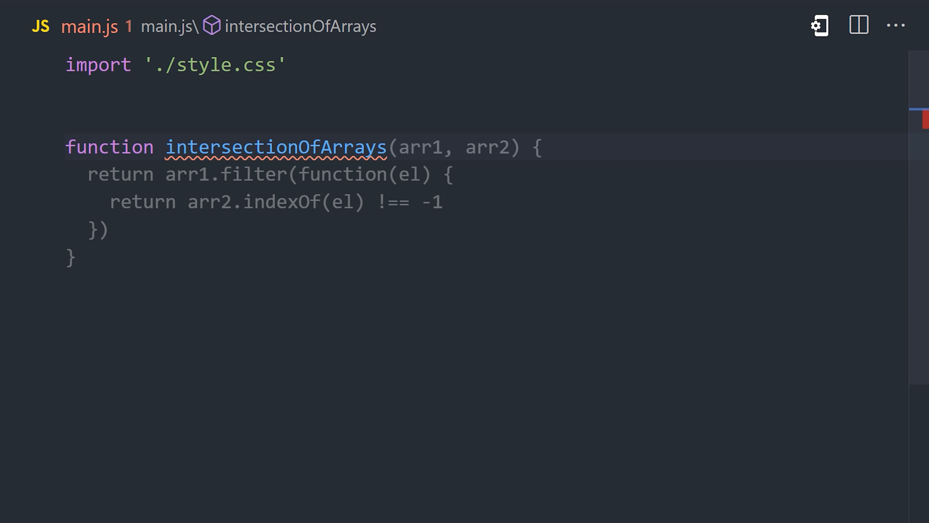
key(ctrl+s)
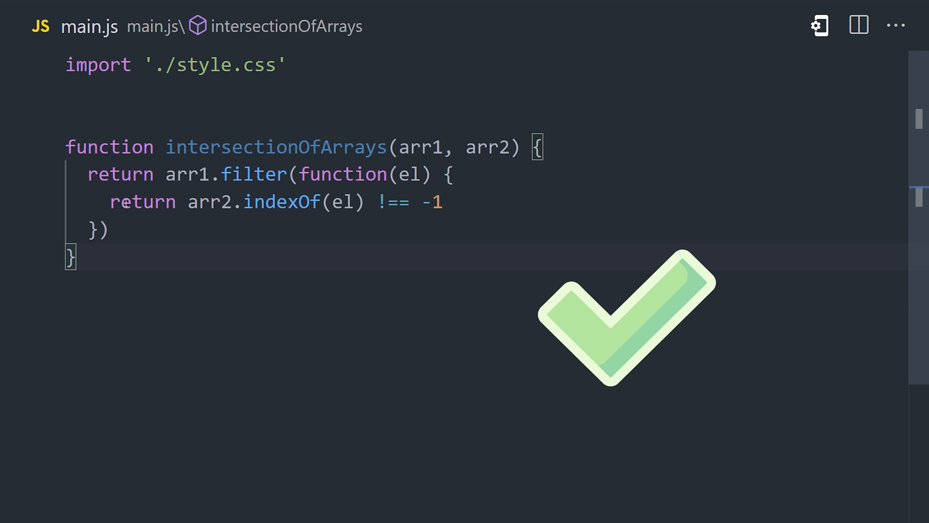
mouse_move(275, 146)
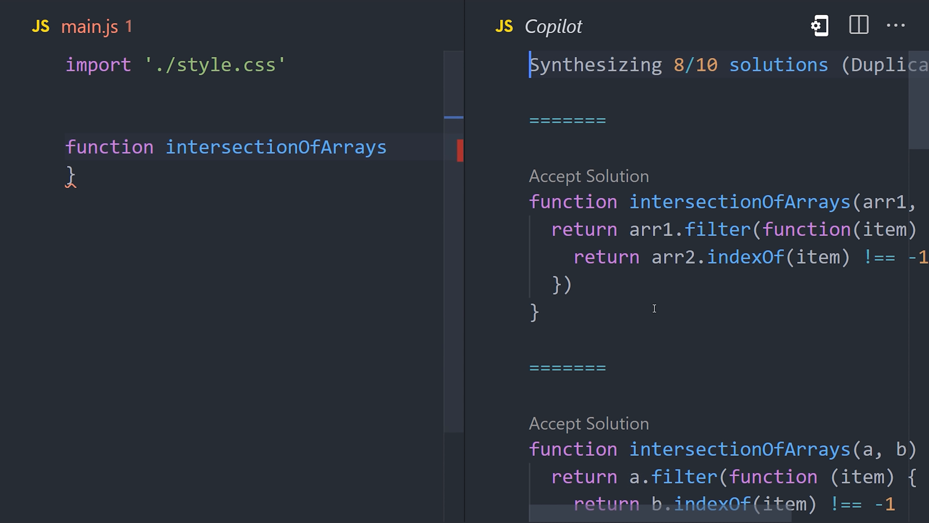
Scroll through the alternative intersectionOfArrays implementations in the Copilot panel.
scroll(down, 3)
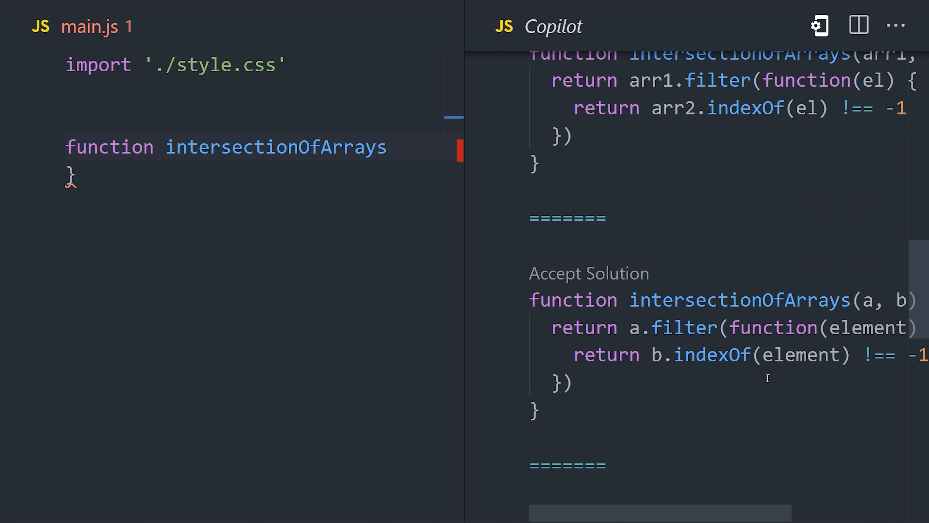
scroll(down, 3)
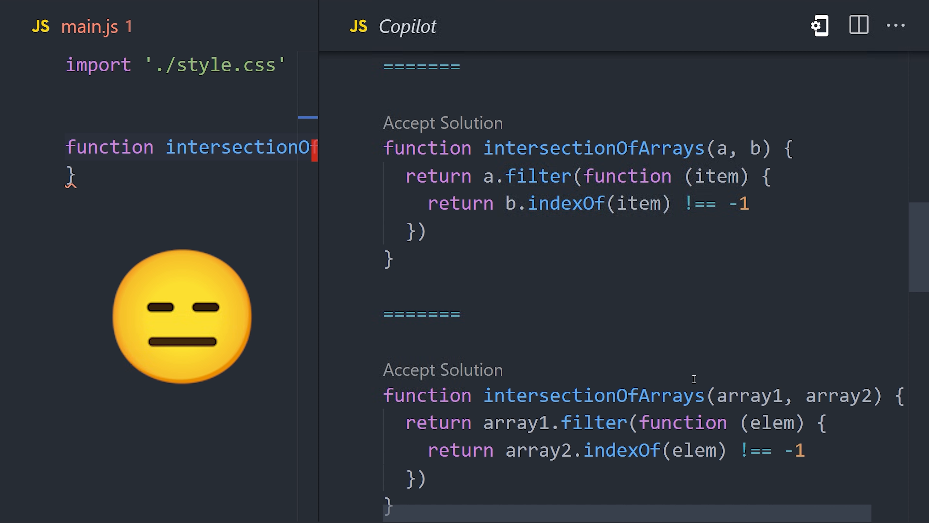
scroll(down, 3)
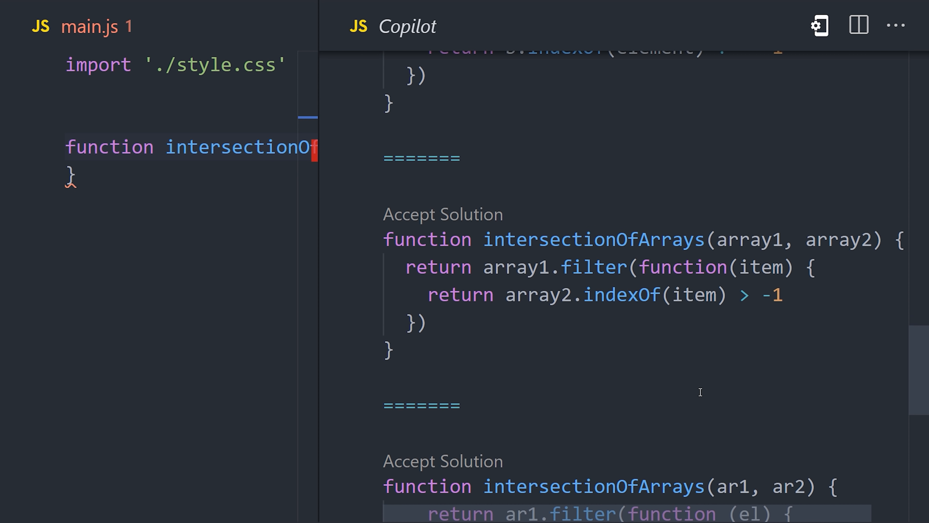
scroll(down, 3)
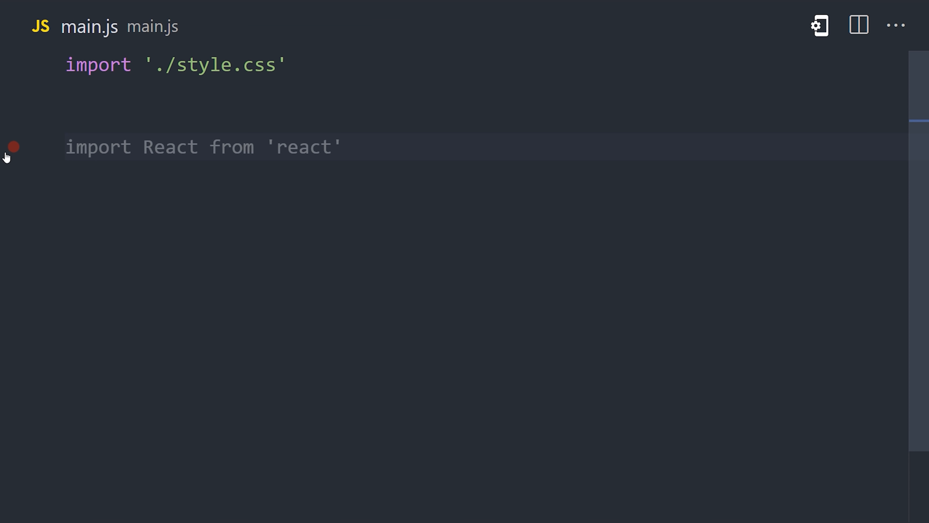
Declare let state = 0; below the style.css import.
text(let state =)
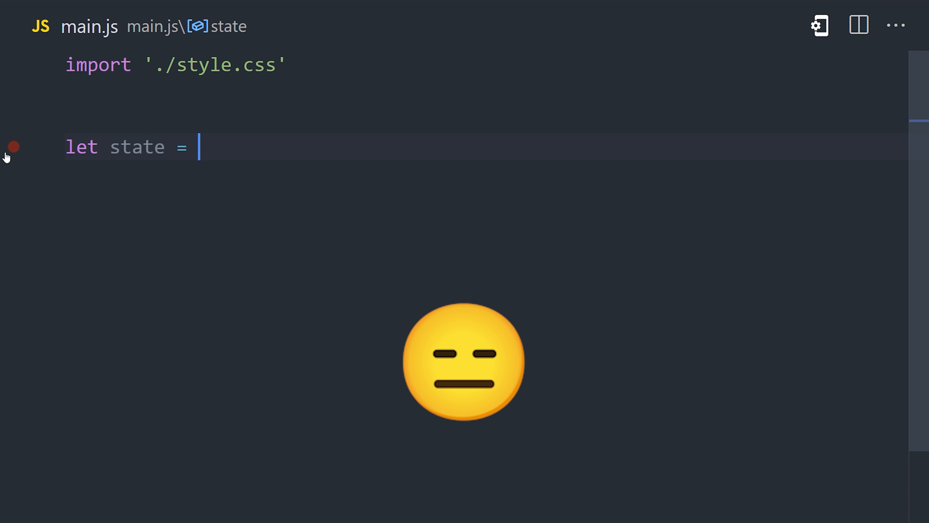
text(0)
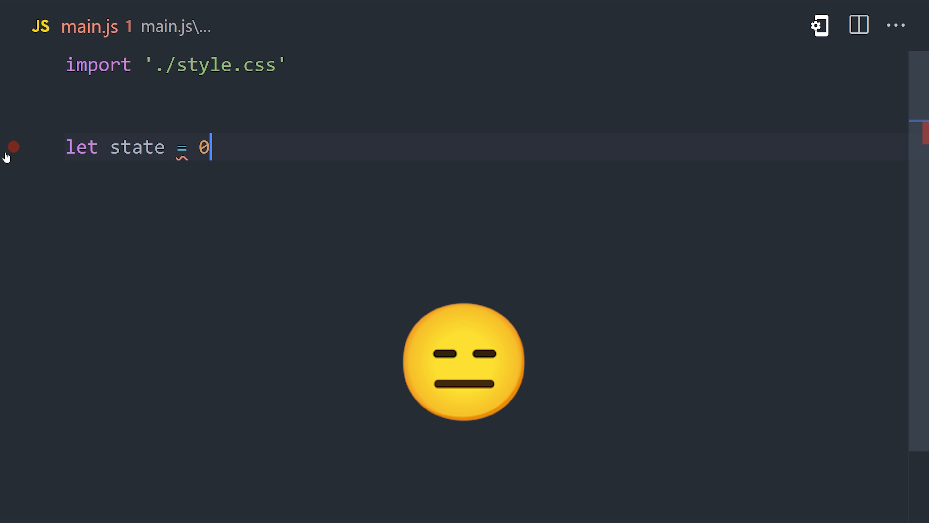
text(;)
text(// grab the DOM element)
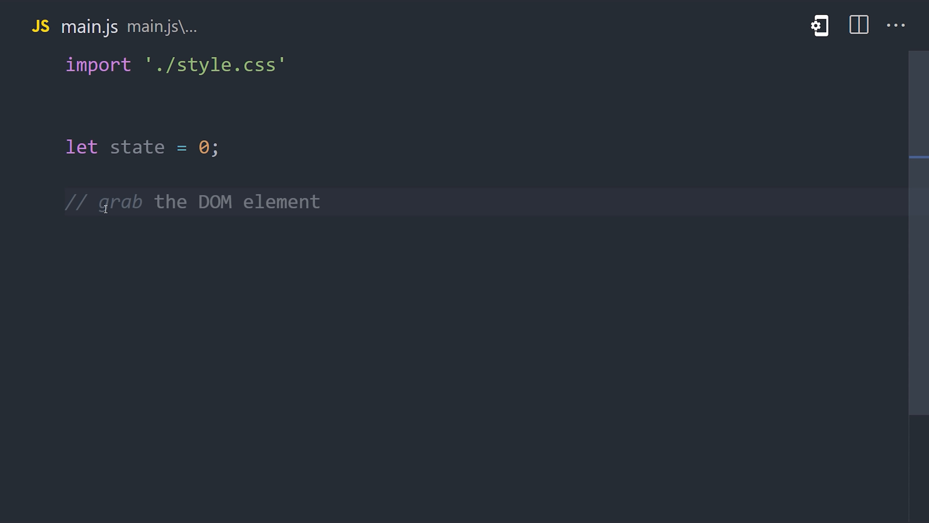
Grab the button via getElementById('button') and add the '// when the button is clicked, change the state' comment.
text(b)
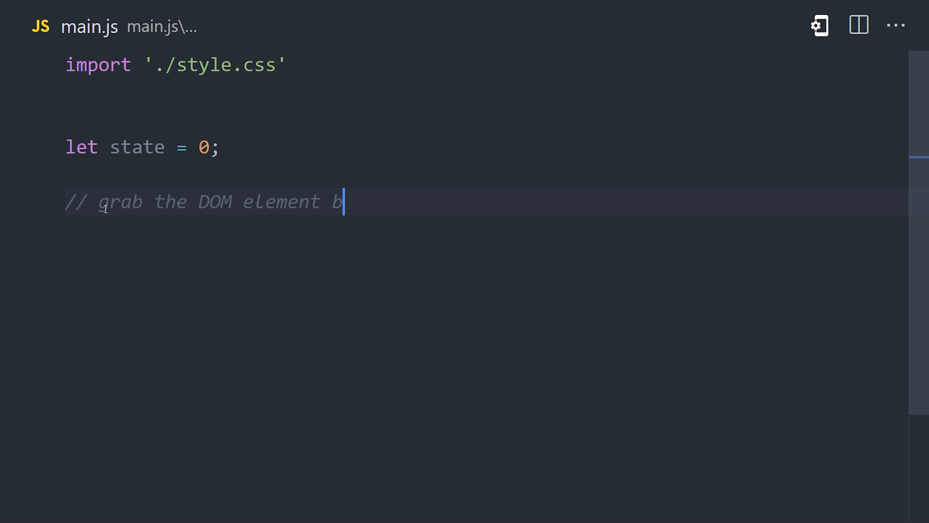
text(utton)
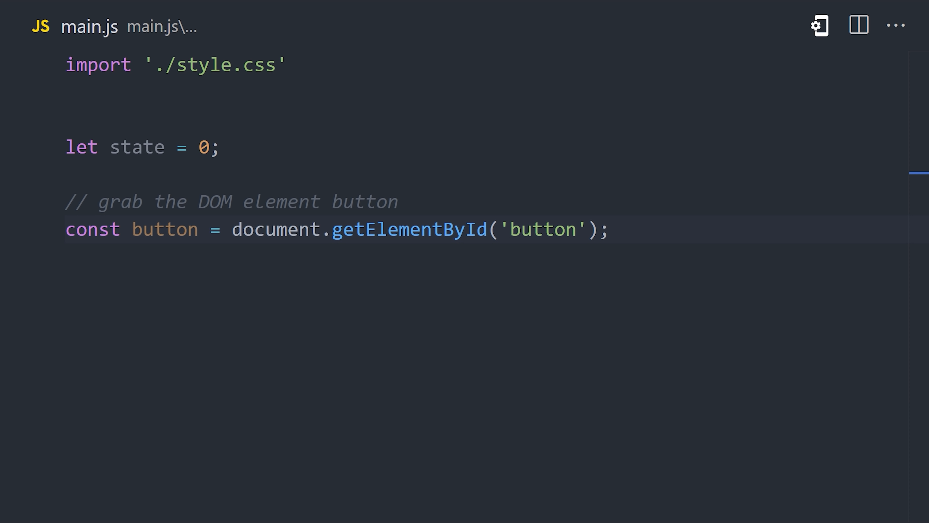
text(// when the button is clicked, change the state)
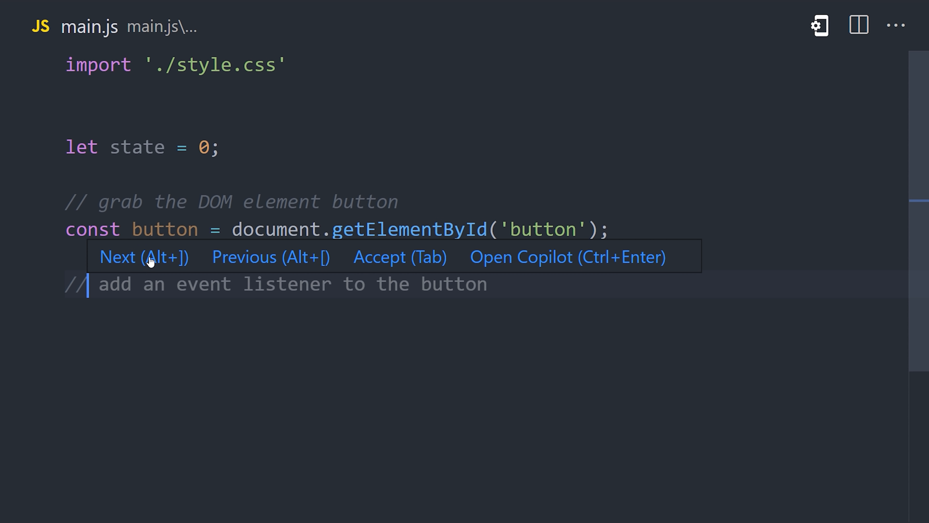
click(145, 256)
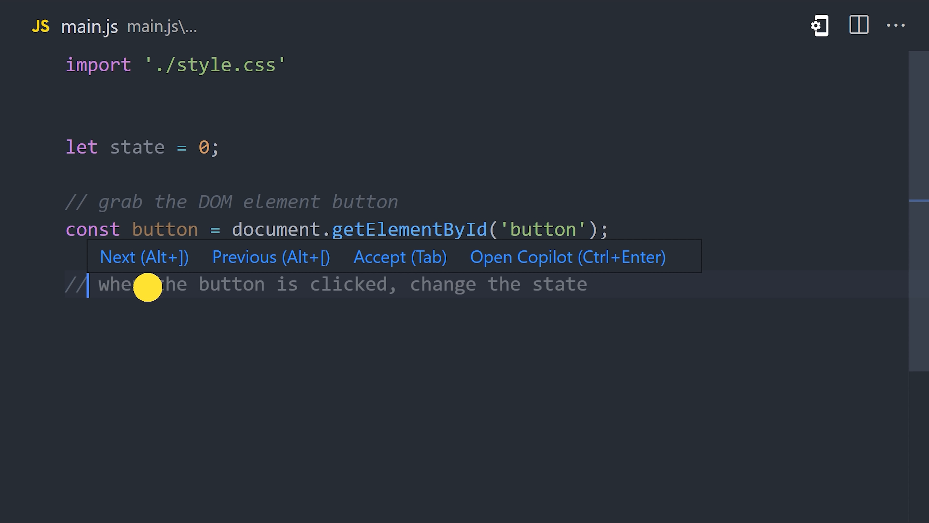
key(Tab)
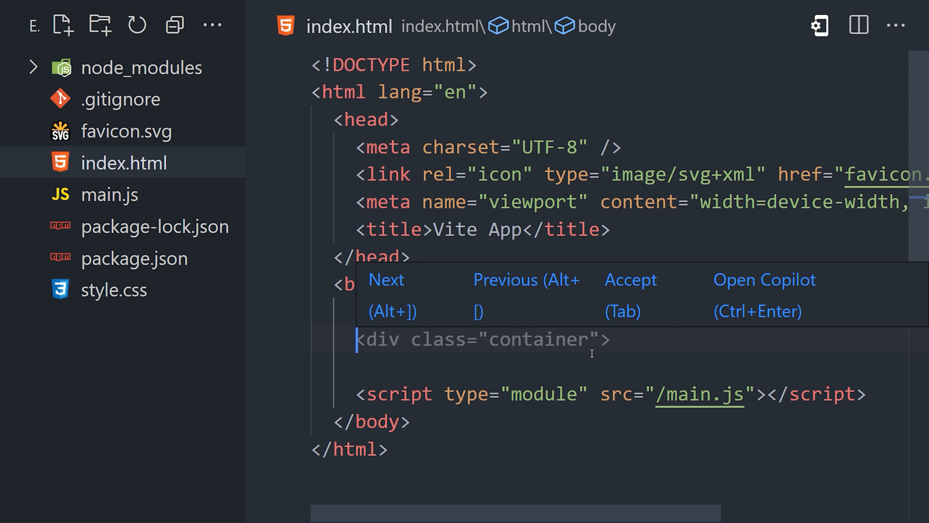
Insert the suggested 'Click me!' button with id button into index.html, then go to style.css.
key(Tab)
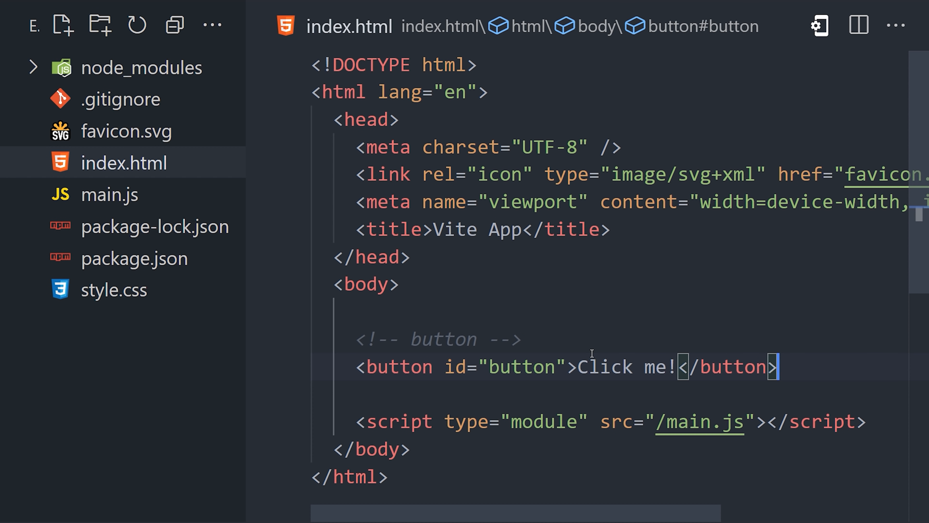
click(115, 289)
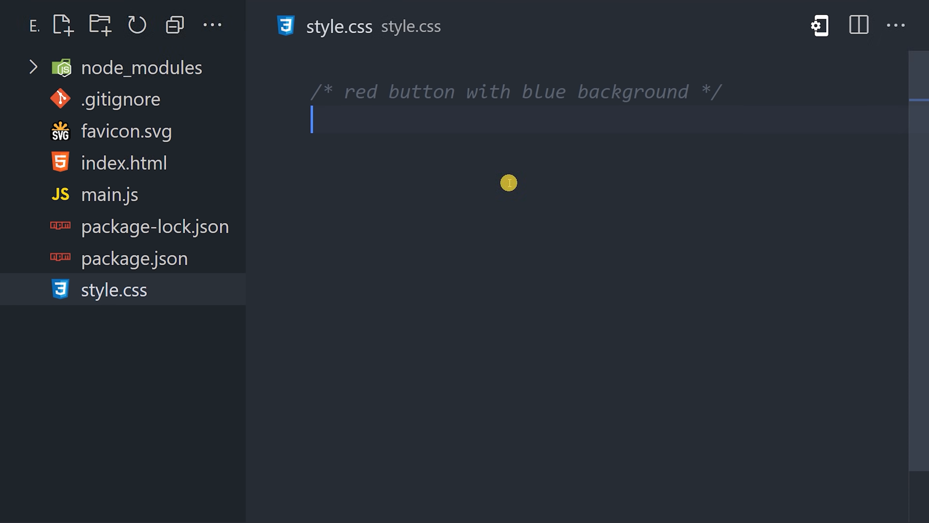
Browse Copilot's suggested CSS rules for the red button with blue background.
click(724, 91)
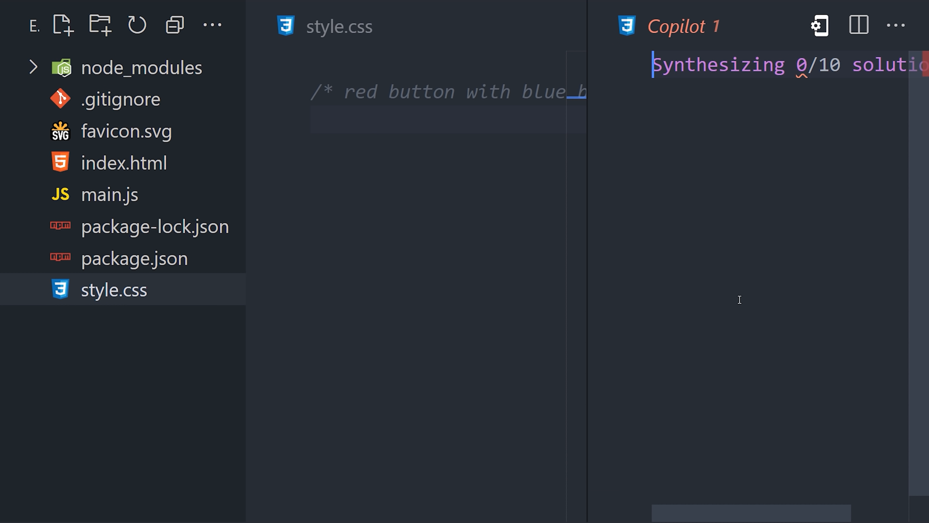
mouse_move(610, 253)
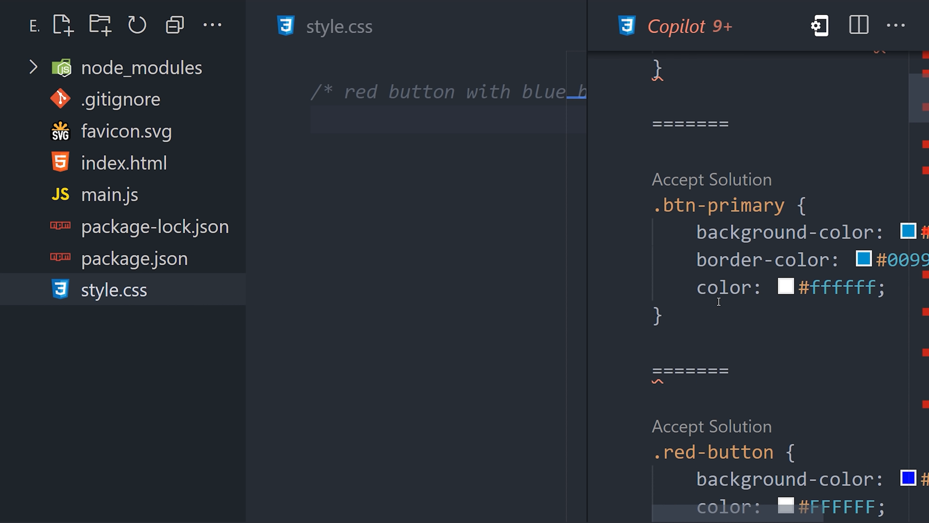
scroll(down, 3)
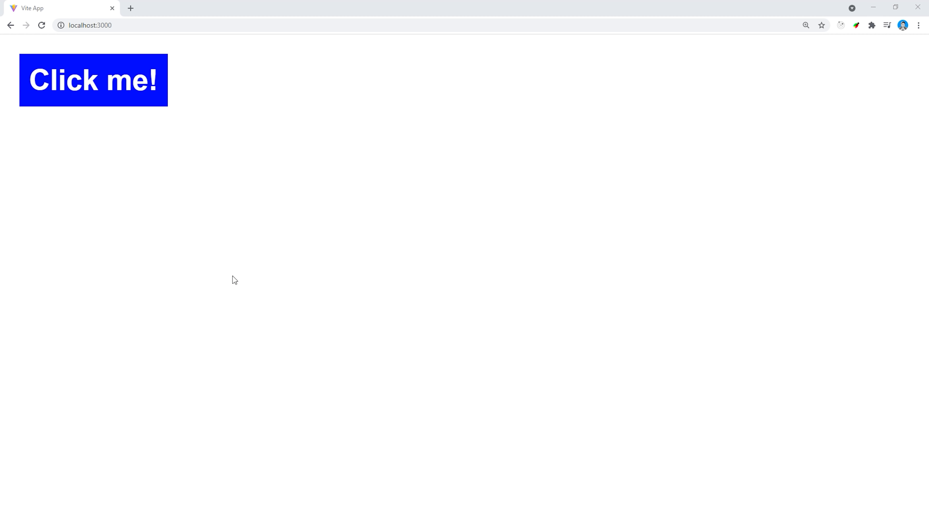
Test the Click me! button on the Vite app page at localhost:3000.
click(93, 80)
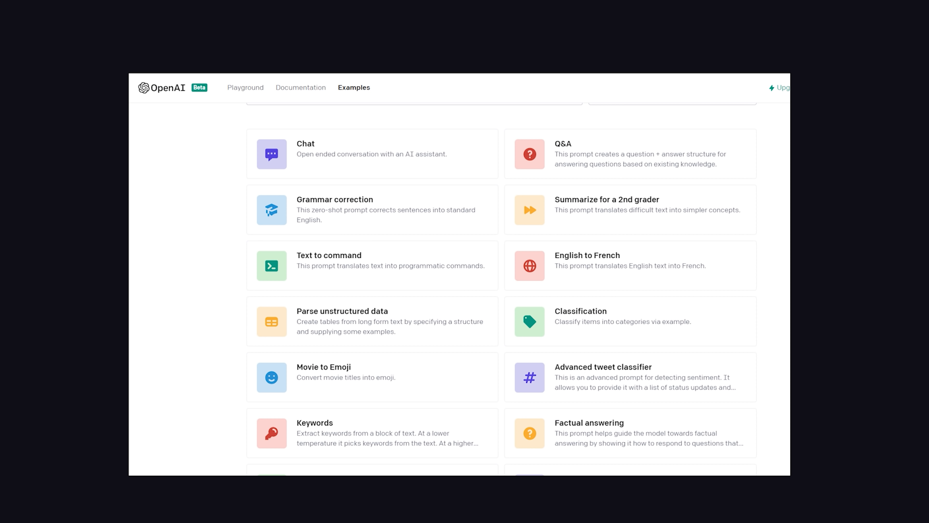
View the Summarize for a 2nd grader example down to its API request code.
click(607, 209)
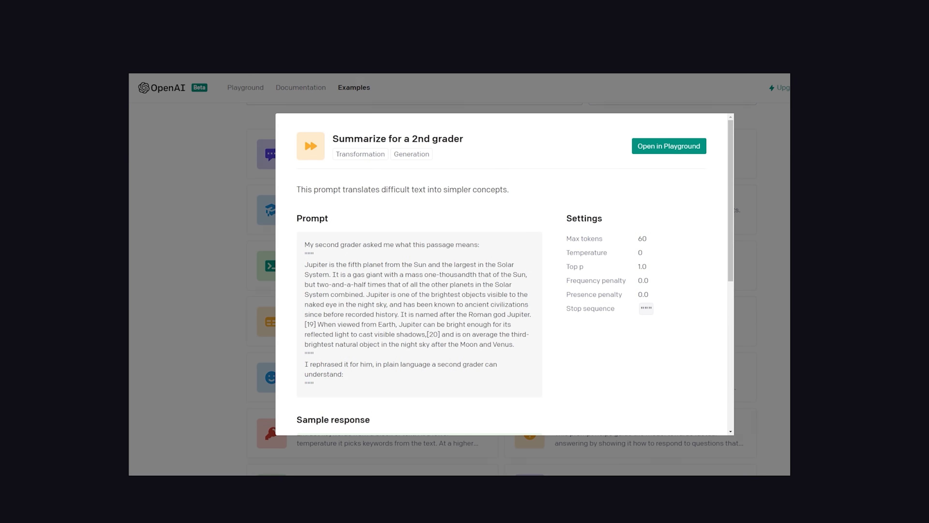
scroll(down, 3)
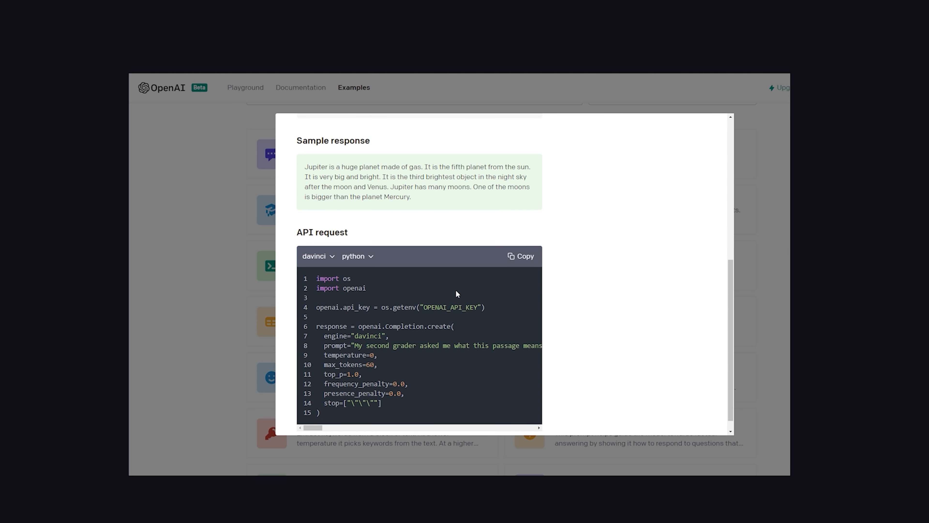